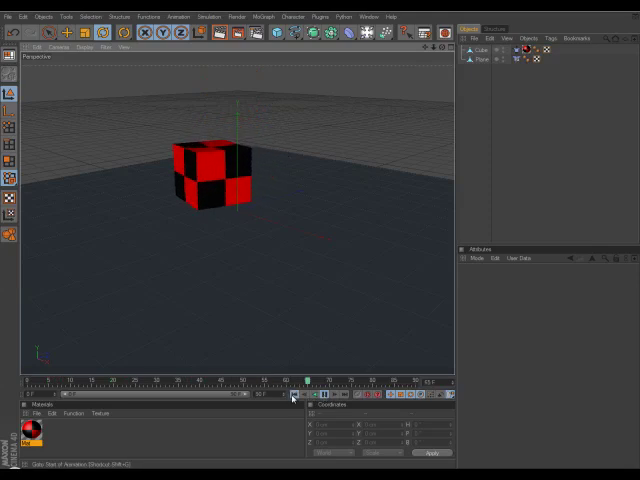
# - Start a new empty scene from the File menu, clearing the checkerboard cube demo
pyautogui.click(22, 17)
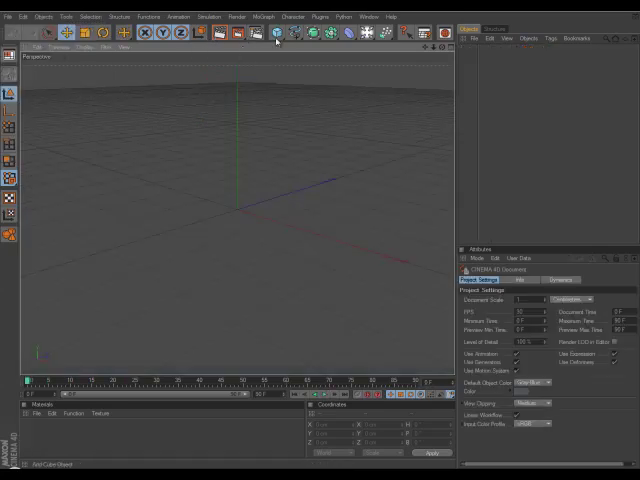
# - Add a Plane primitive and enlarge it to about 1667 by 2036 cm
pyautogui.click(277, 33)
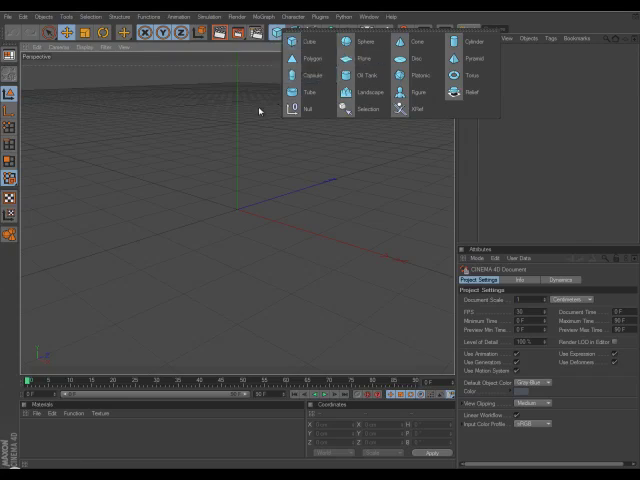
pyautogui.click(303, 43)
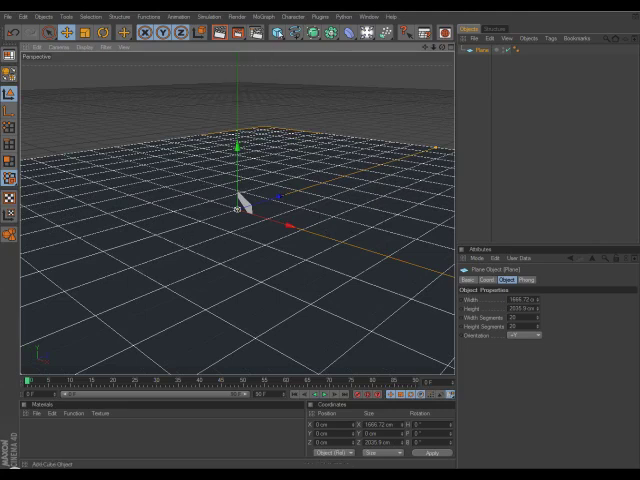
# - Add a Cube primitive, then raise and tilt it above the plane
pyautogui.click(277, 33)
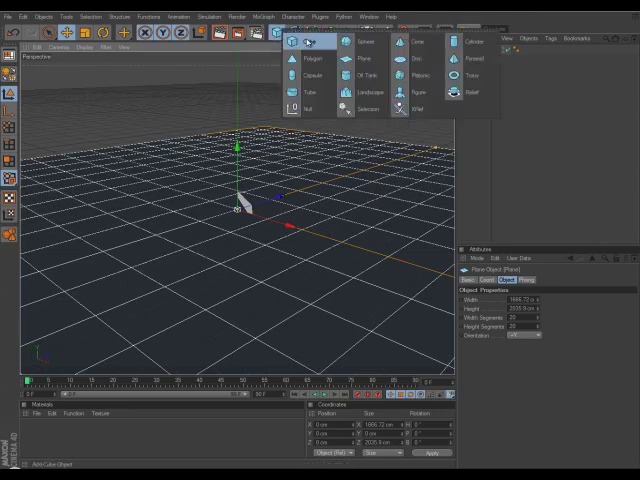
pyautogui.click(294, 43)
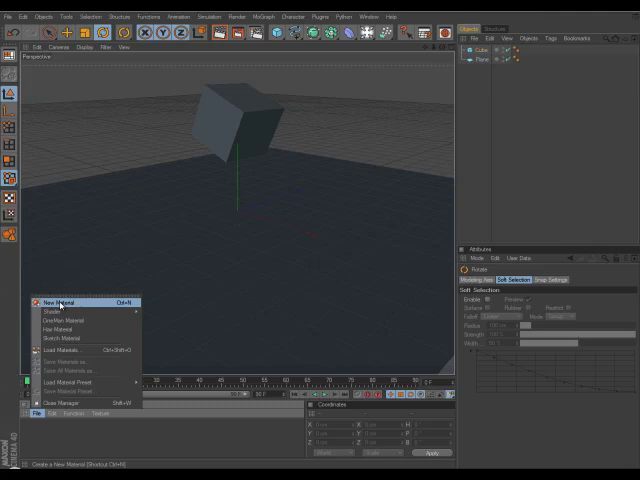
# - Create a new material with a Checkerboard color shader whose first color is red
pyautogui.click(58, 302)
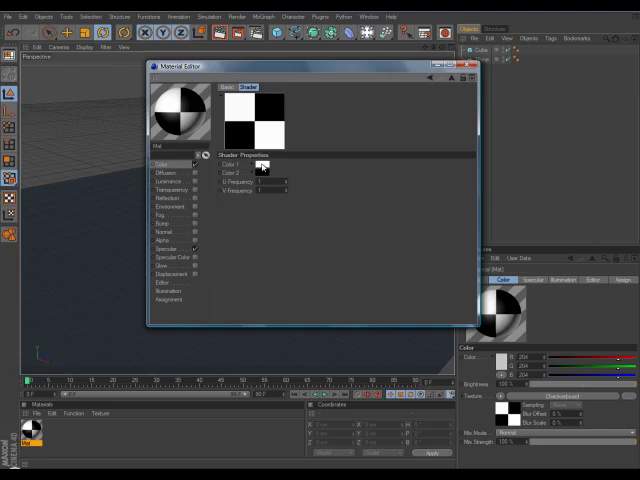
pyautogui.click(265, 164)
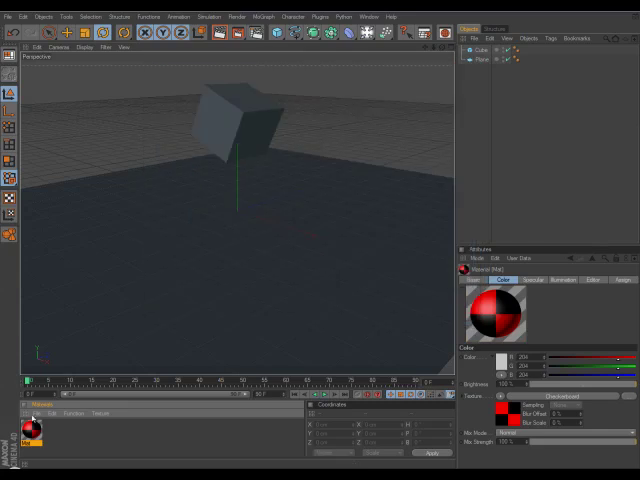
pyautogui.doubleClick(44, 432)
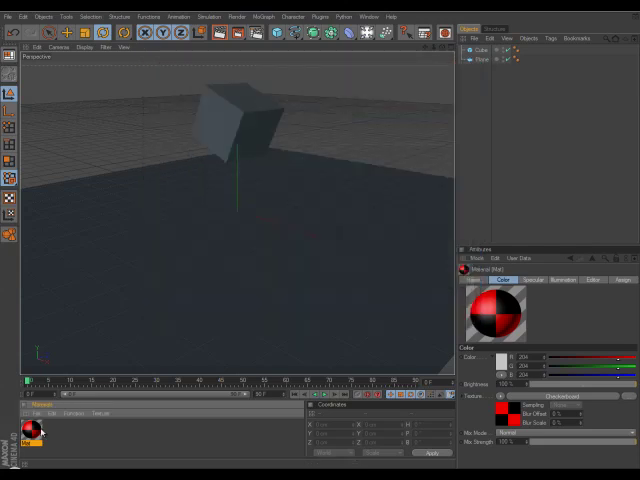
pyautogui.moveTo(216, 140)
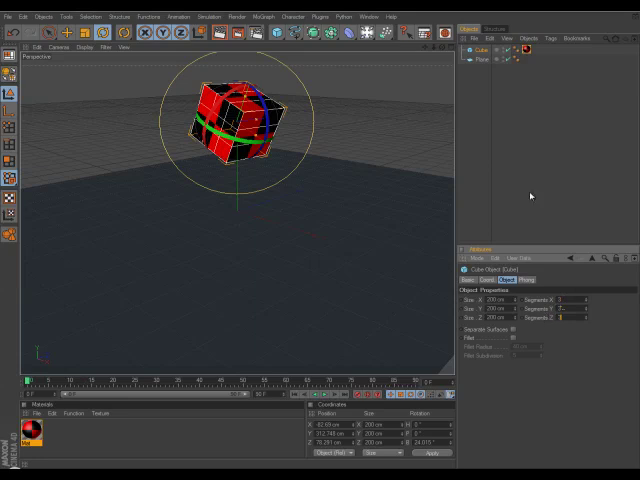
pyautogui.moveTo(400, 131)
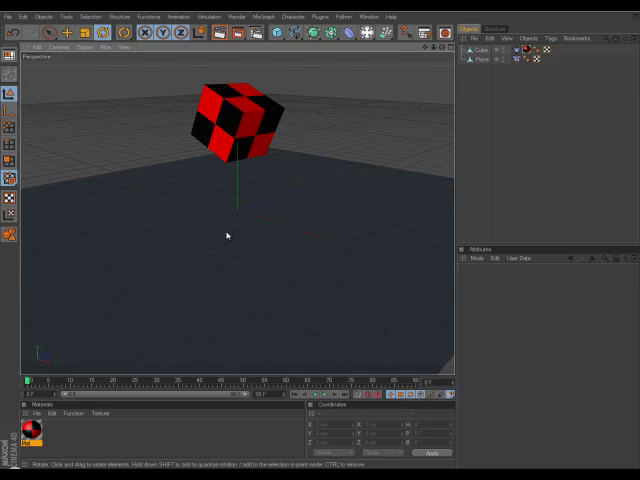
pyautogui.moveTo(241, 210)
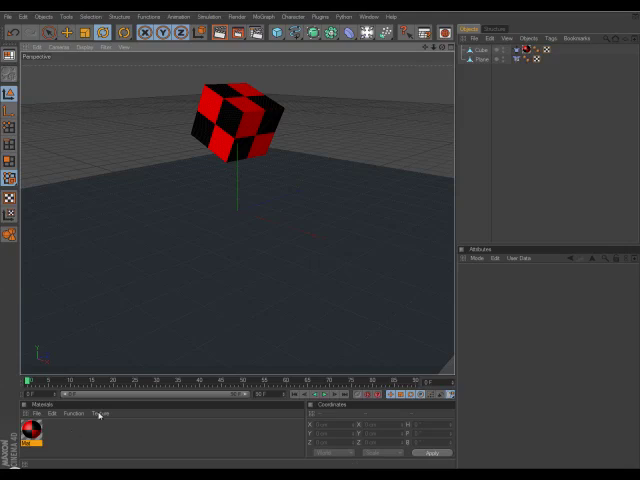
# - Play the animation so the checkerboard cube falls toward the plane
pyautogui.click(328, 402)
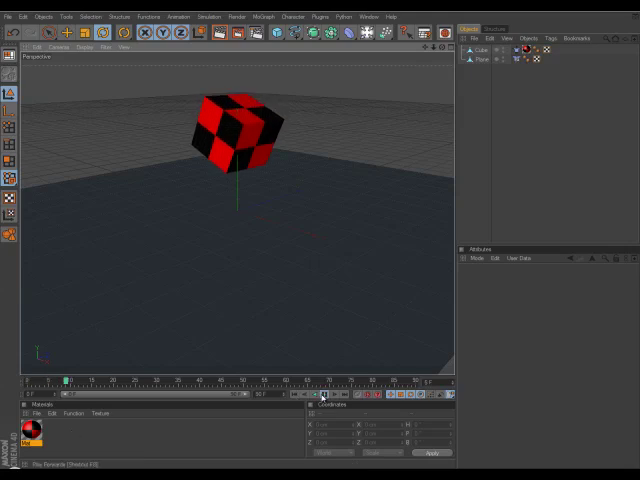